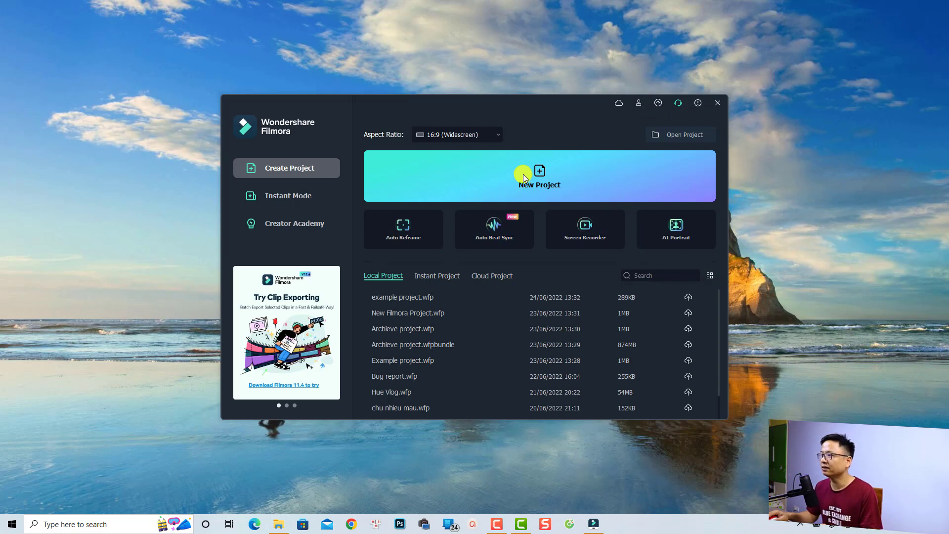
# - Start a new blank project from the Filmora start screen
pyautogui.click(718, 103)
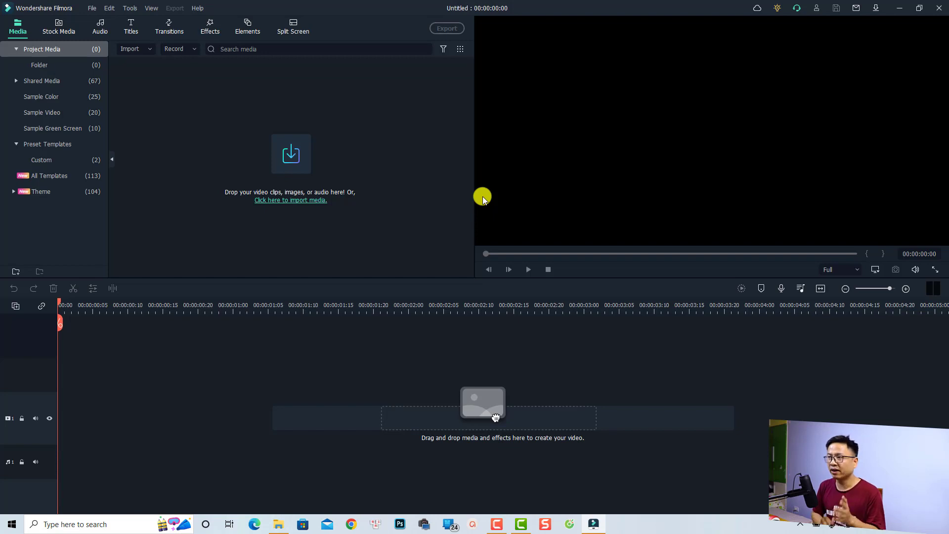
pyautogui.moveTo(307, 482)
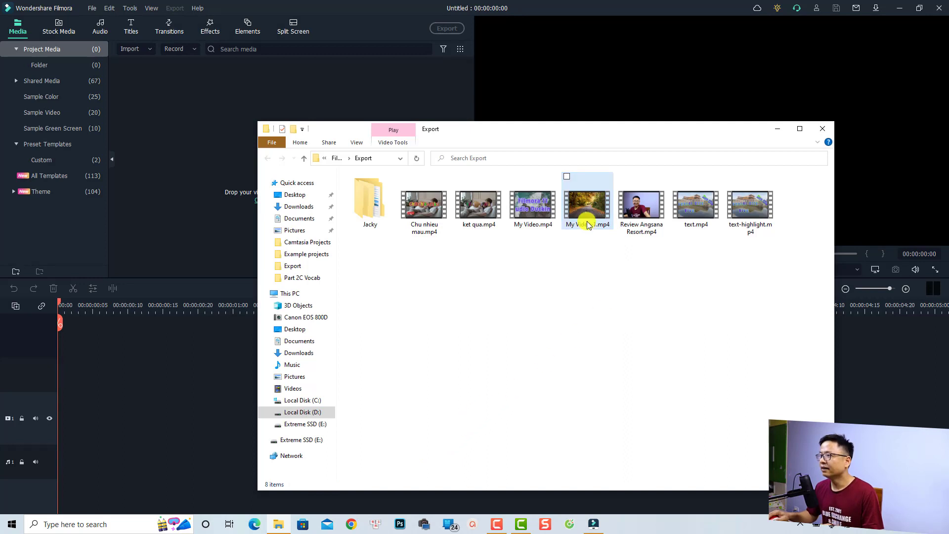
# - Import My Video-1.mp4 into the Media panel and place it on the video track
pyautogui.click(586, 204)
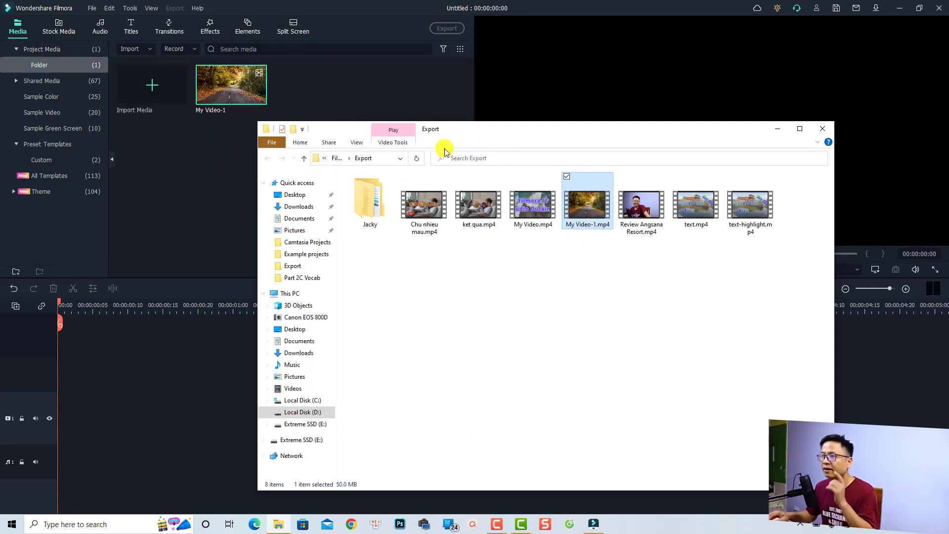
pyautogui.click(821, 128)
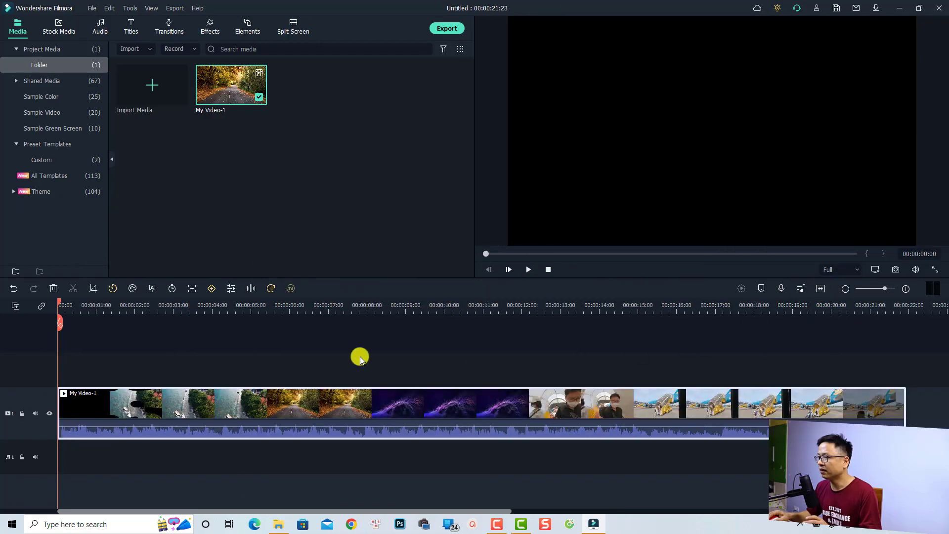
# - Scrub the playhead through My Video-1 to locate the purple particle scene change near 8 s
pyautogui.click(527, 269)
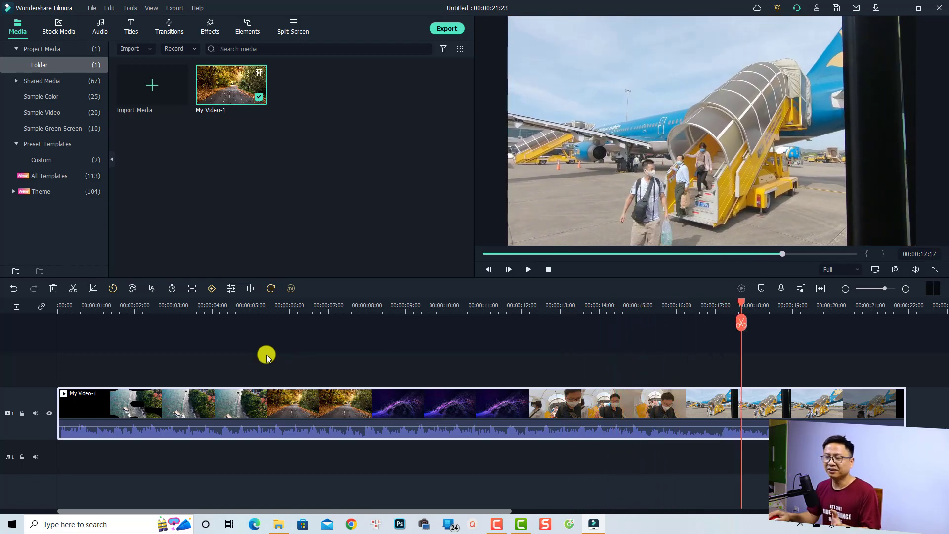
pyautogui.click(120, 310)
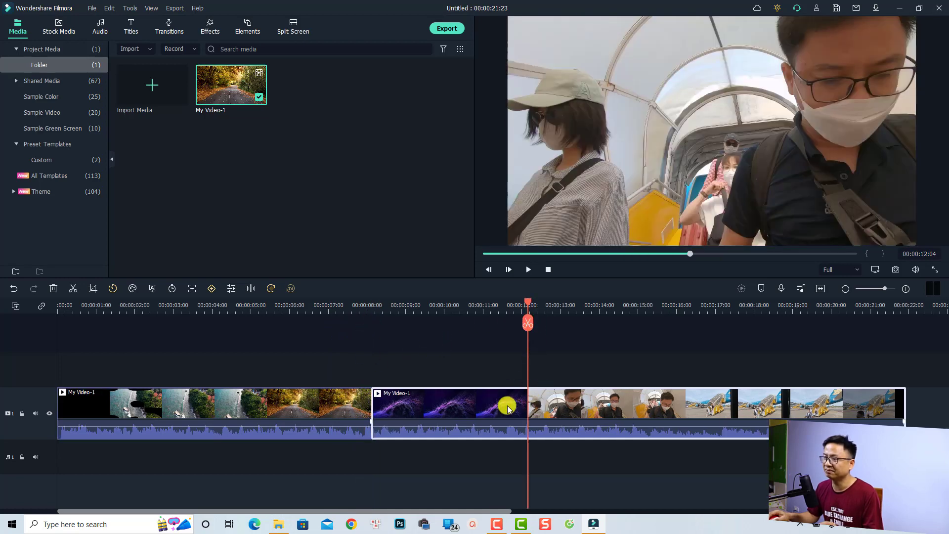
pyautogui.moveTo(490, 370)
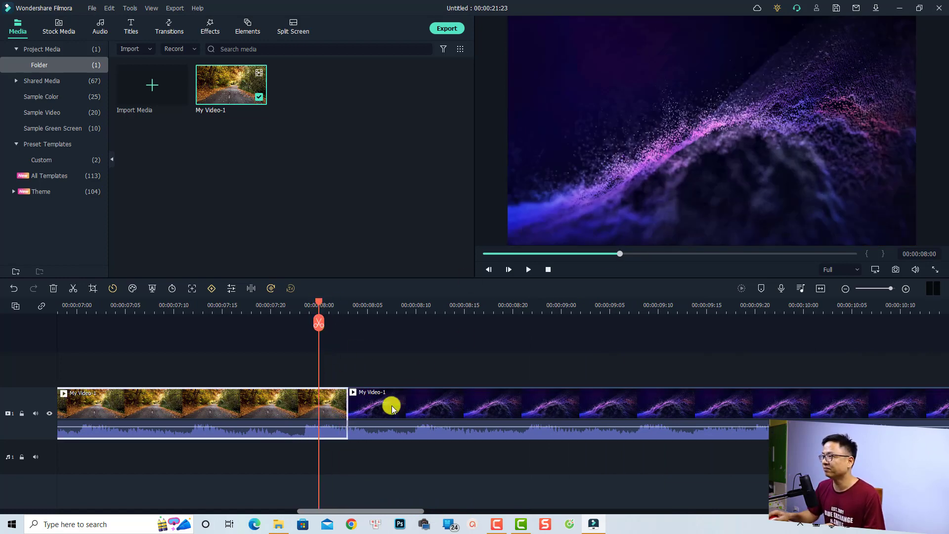
pyautogui.moveTo(516, 405)
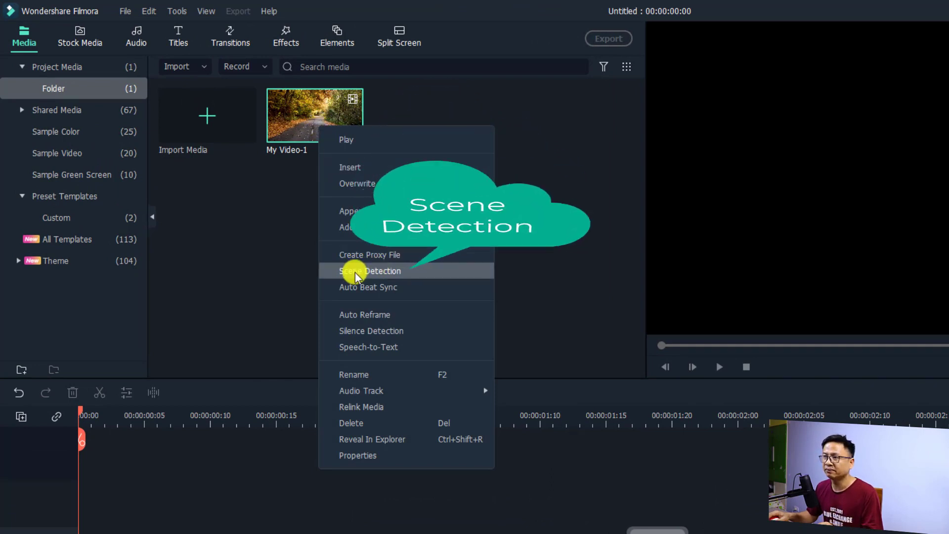
# - Run Scene Detection on My Video-1 from the Media panel
pyautogui.click(369, 271)
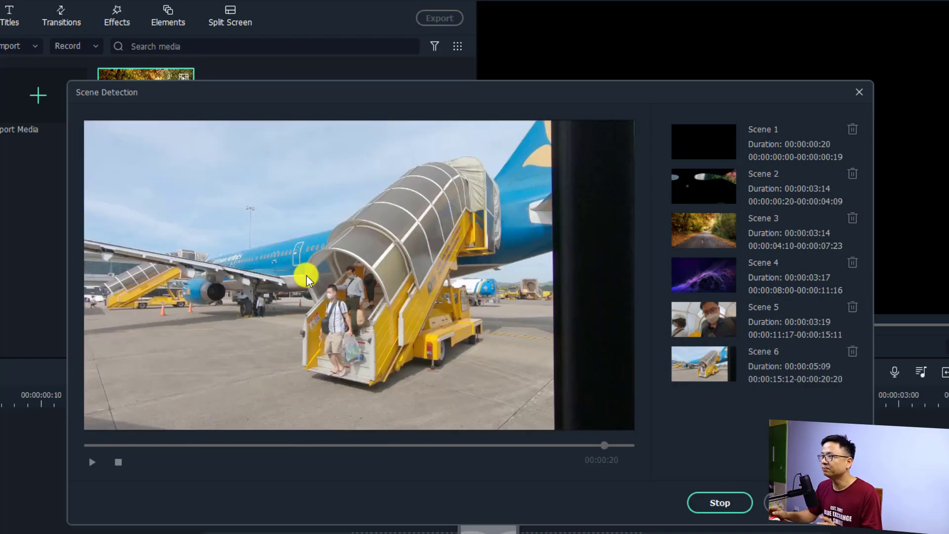
# - Delete the dark empty scenes from the detected list and add the remaining five to the timeline
pyautogui.click(718, 502)
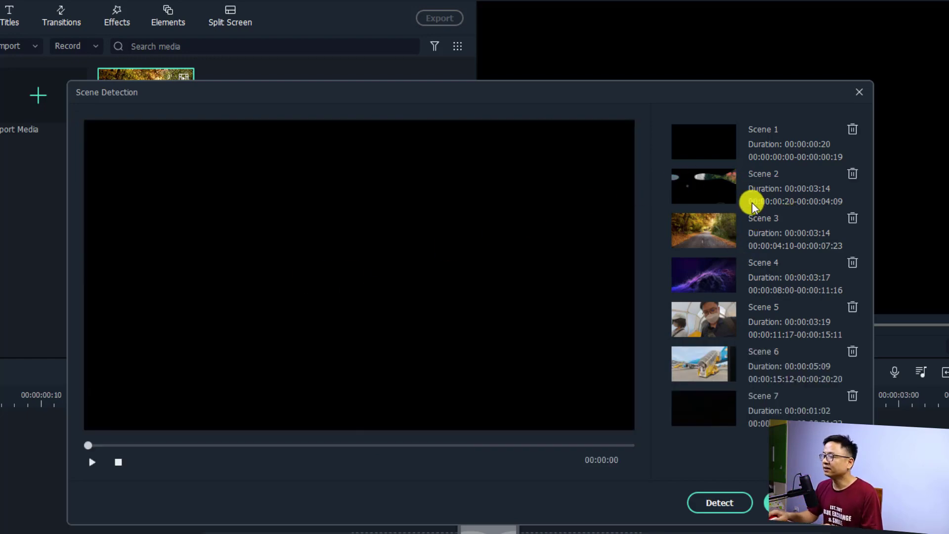
pyautogui.moveTo(769, 296)
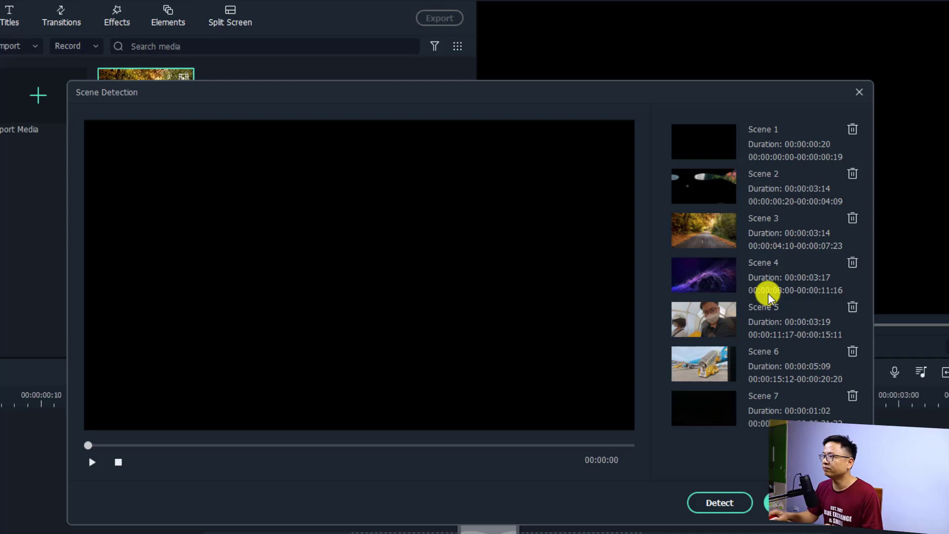
pyautogui.moveTo(762, 414)
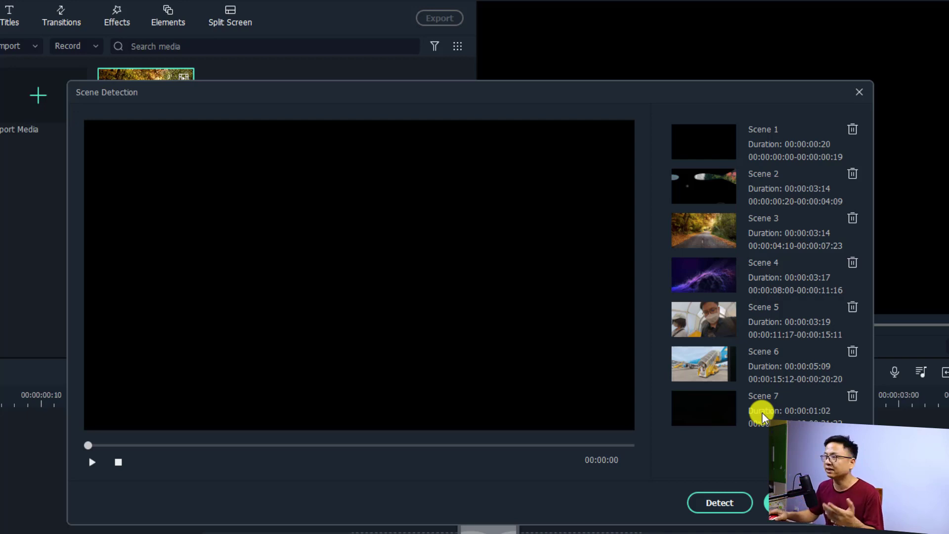
pyautogui.click(702, 141)
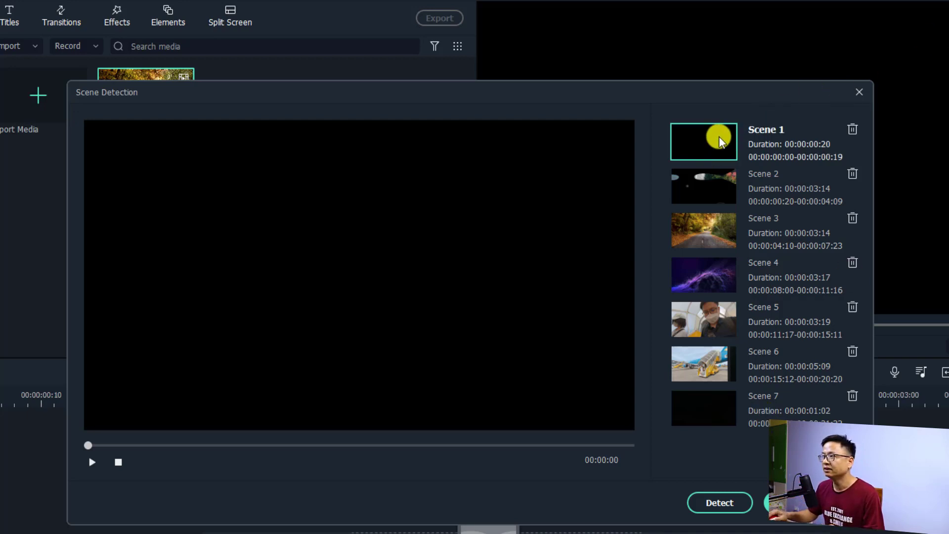
pyautogui.moveTo(712, 205)
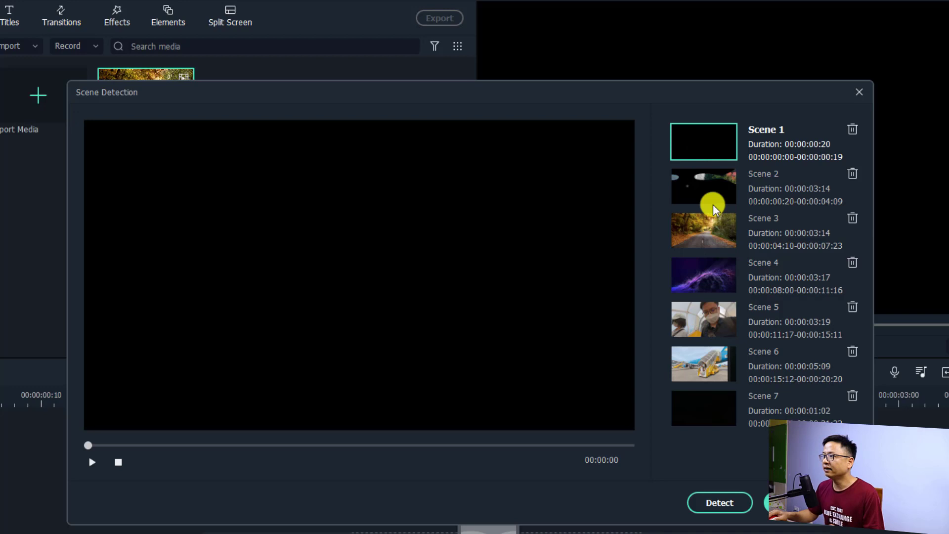
pyautogui.moveTo(721, 151)
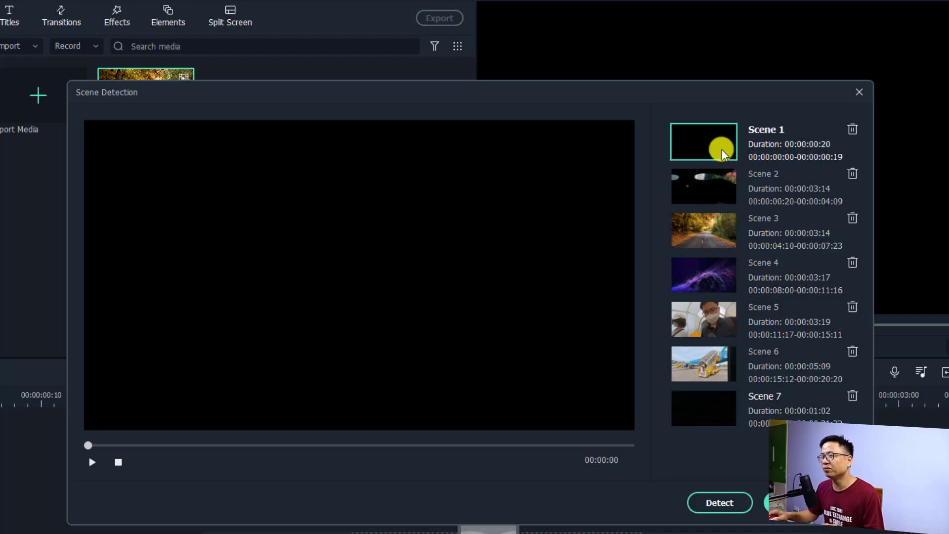
pyautogui.moveTo(729, 147)
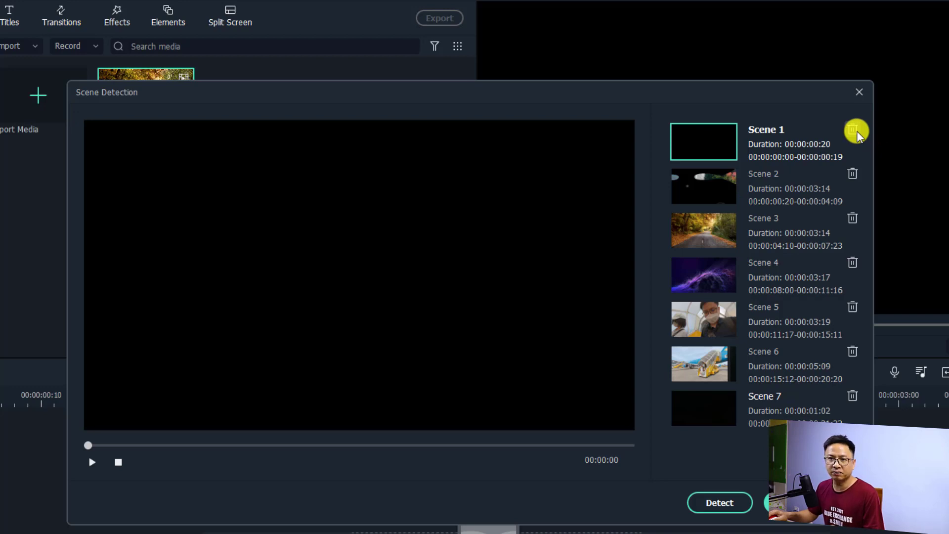
pyautogui.click(853, 129)
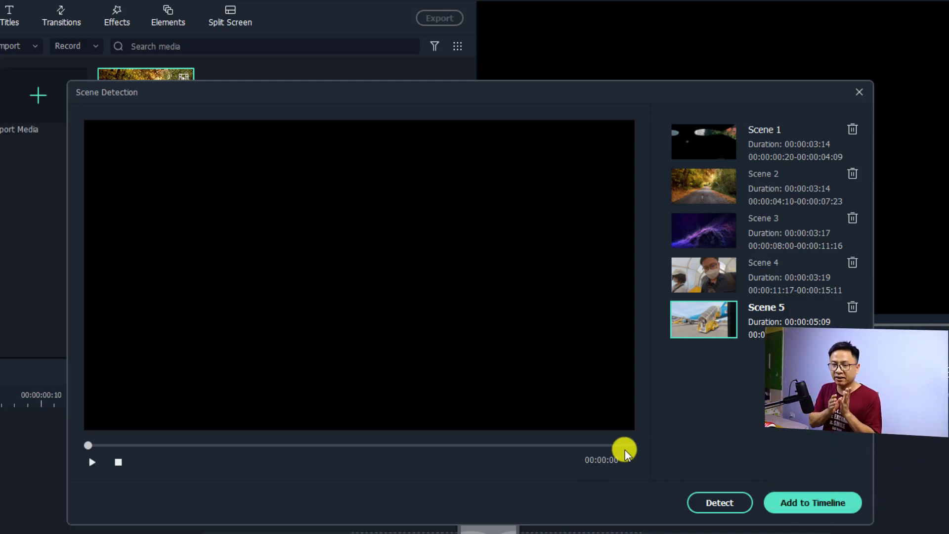
pyautogui.moveTo(743, 472)
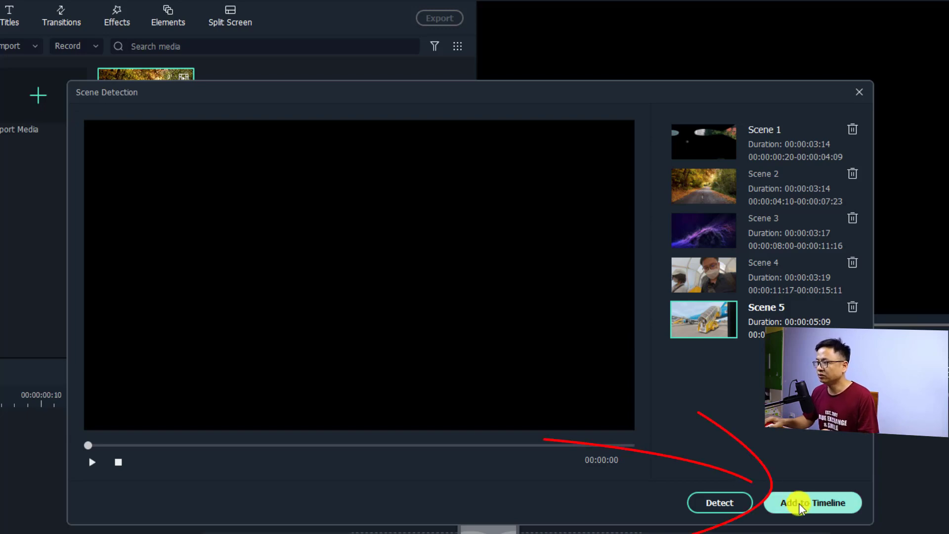
pyautogui.click(812, 502)
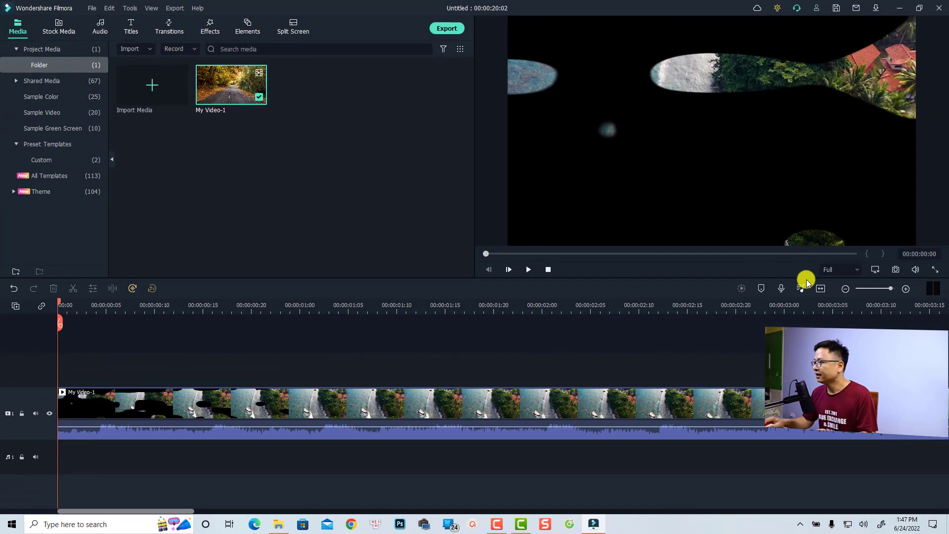
pyautogui.click(845, 289)
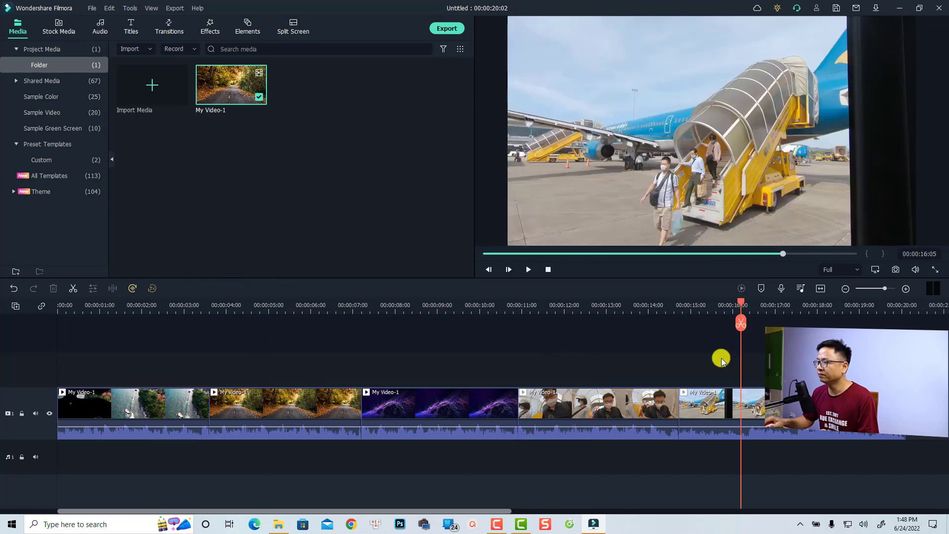
pyautogui.moveTo(714, 363)
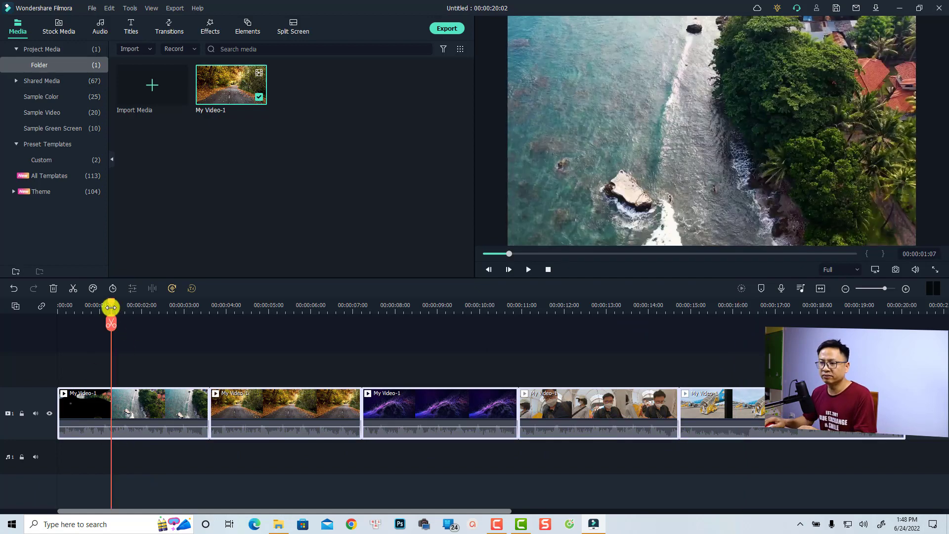
pyautogui.click(526, 269)
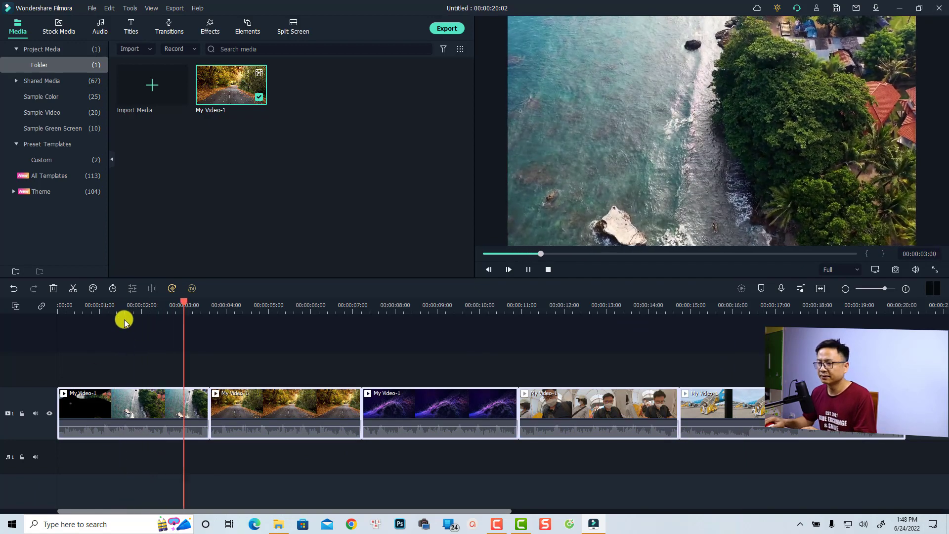
# - Move the autumn road clip to the end of the timeline after the airplane footage
pyautogui.click(254, 304)
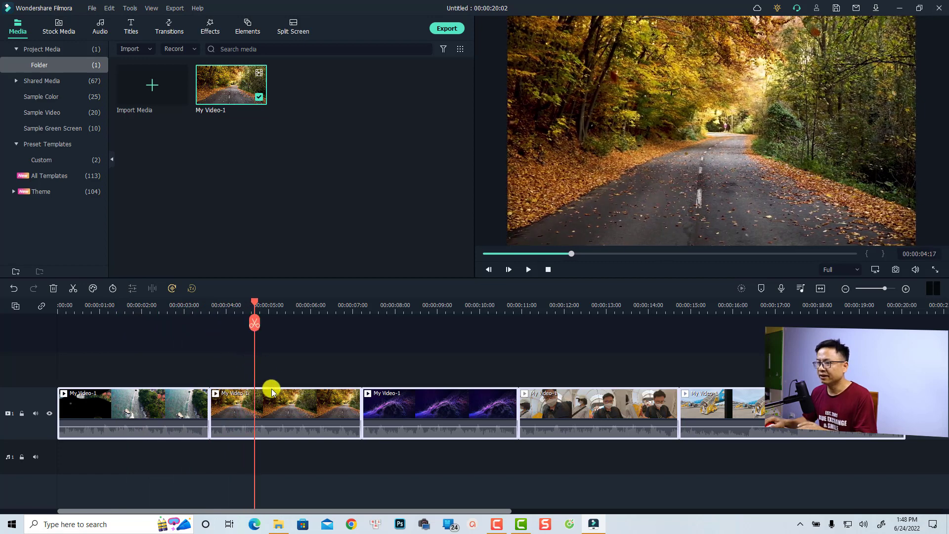
pyautogui.click(272, 408)
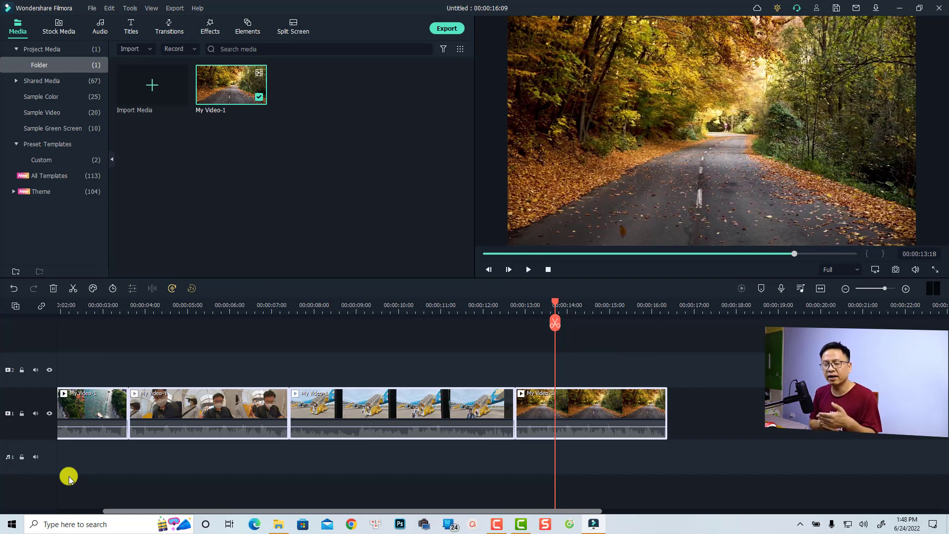
pyautogui.moveTo(154, 203)
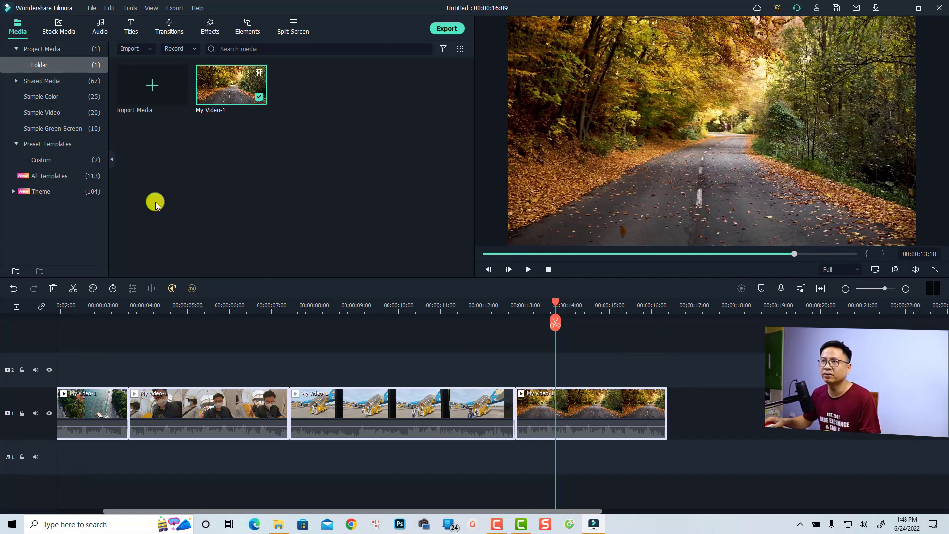
# - Import Night Run Away - An Jone.mp3 from Downloads into the project media
pyautogui.click(152, 85)
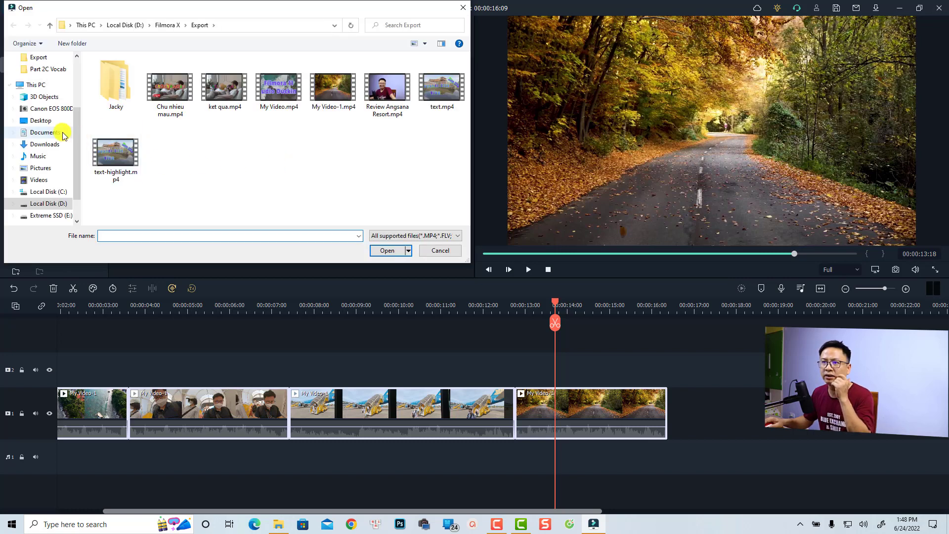
pyautogui.click(45, 145)
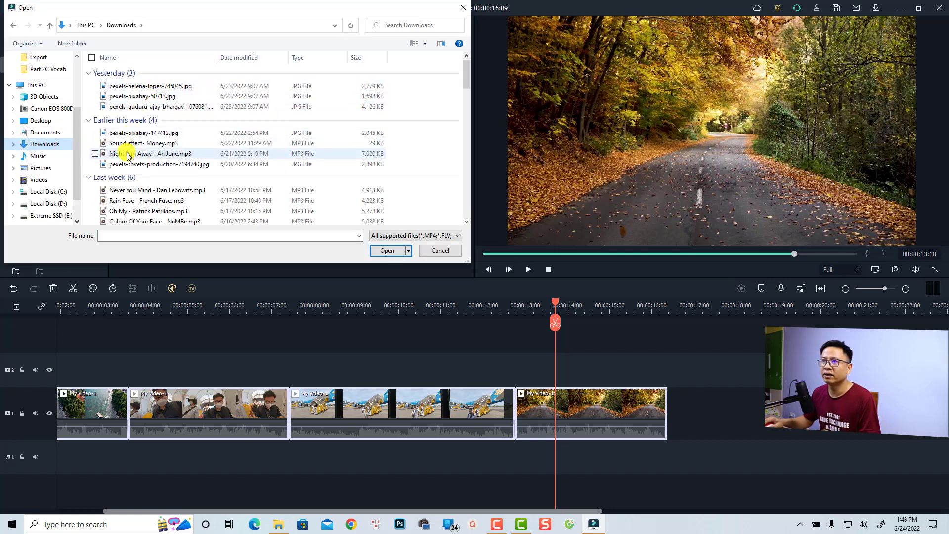
pyautogui.click(150, 154)
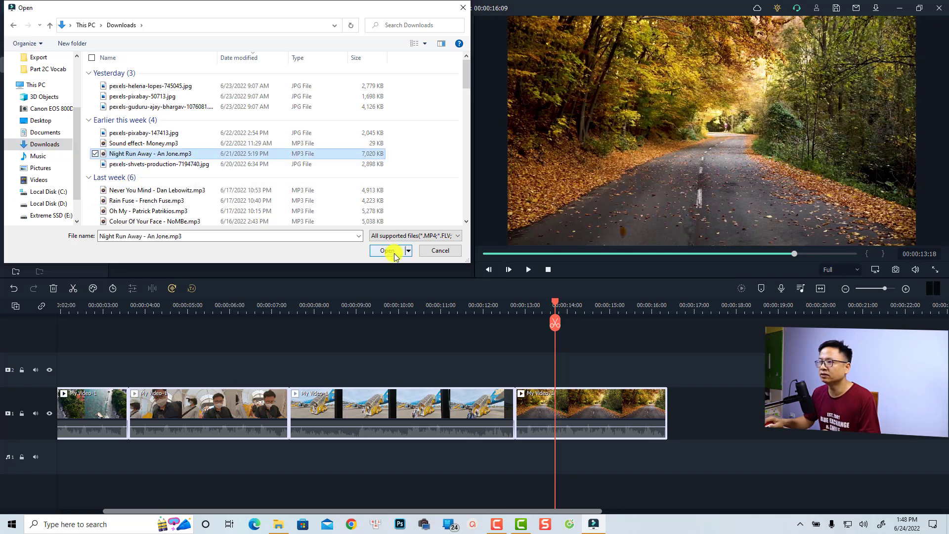
pyautogui.click(385, 250)
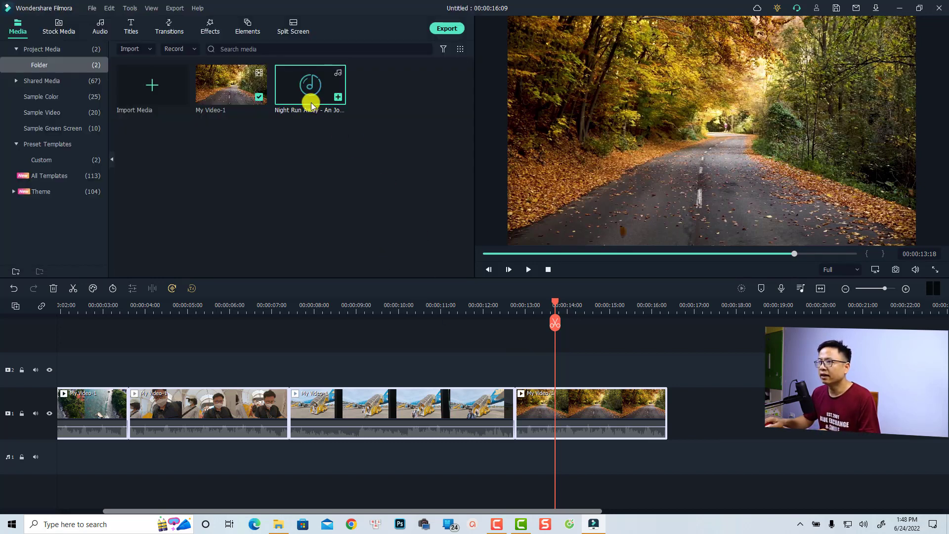